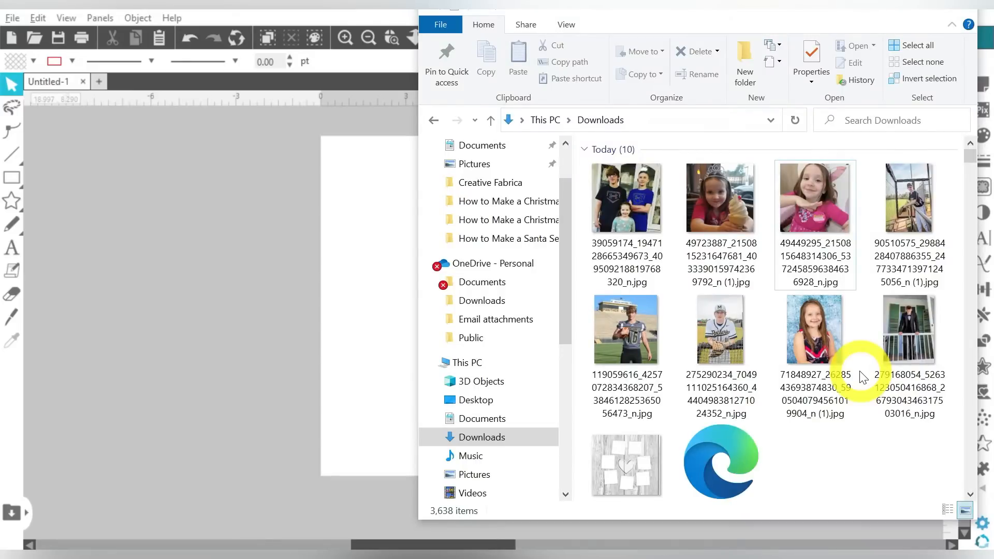
Step: Select a family photo and the siblings photo in Downloads for importing
{"action": "left_click", "coordinate": [909, 329]}
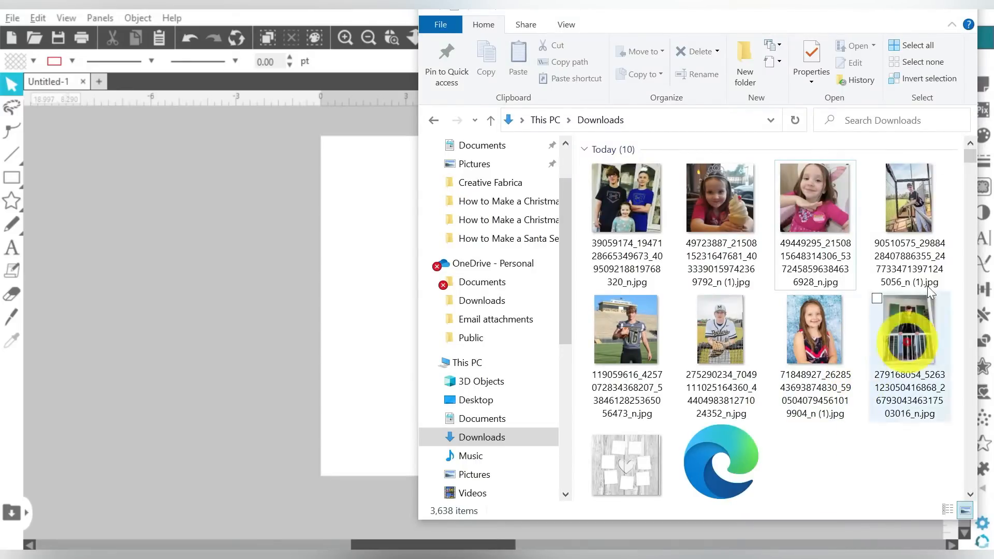
{"action": "scroll", "scroll_direction": "down", "scroll_amount": 3}
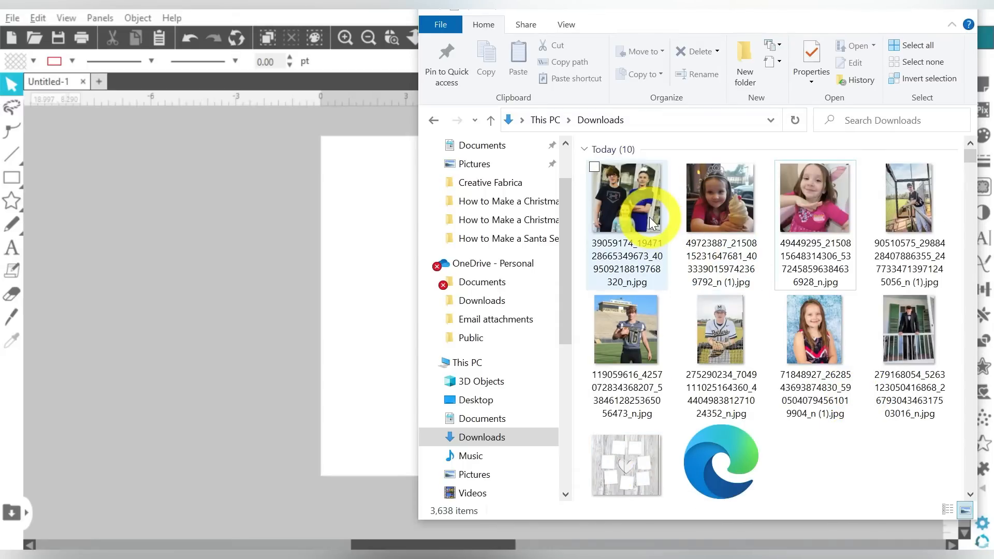
{"action": "left_click", "coordinate": [626, 197]}
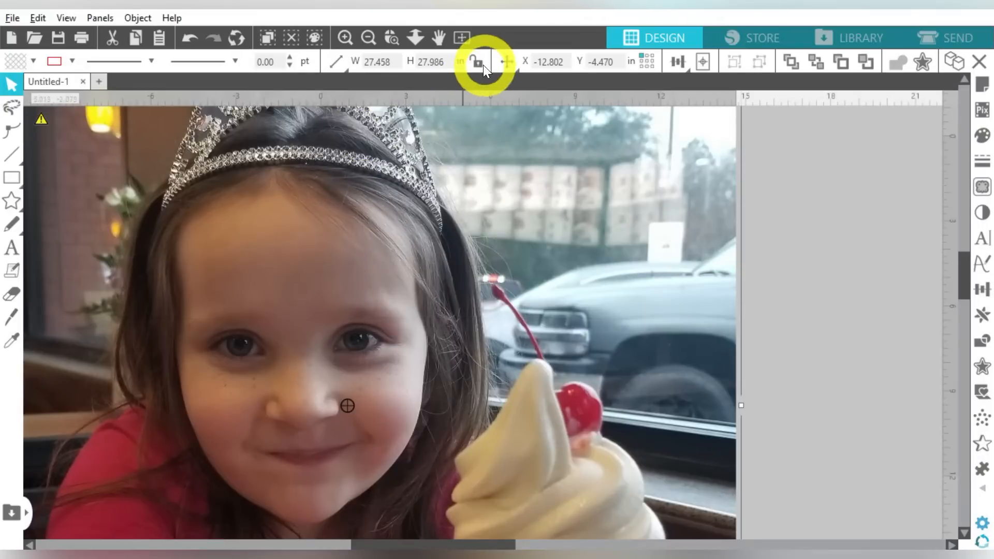
Step: Bring the Best Mom Ever design files onto the mat beside the photos
{"action": "left_click", "coordinate": [431, 61]}
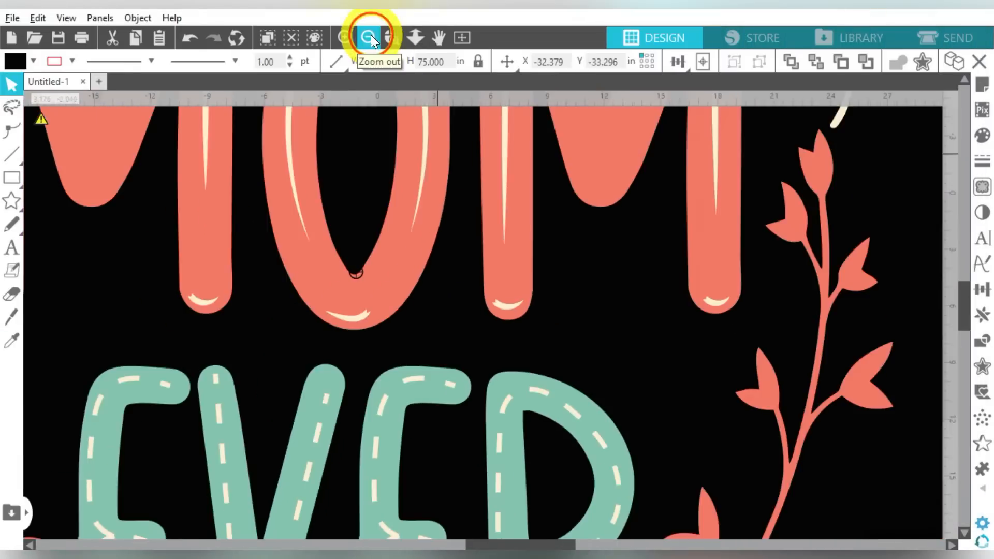
Step: Pull the coloured Best Mom Ever artwork off its black background rectangle
{"action": "left_click", "coordinate": [368, 37]}
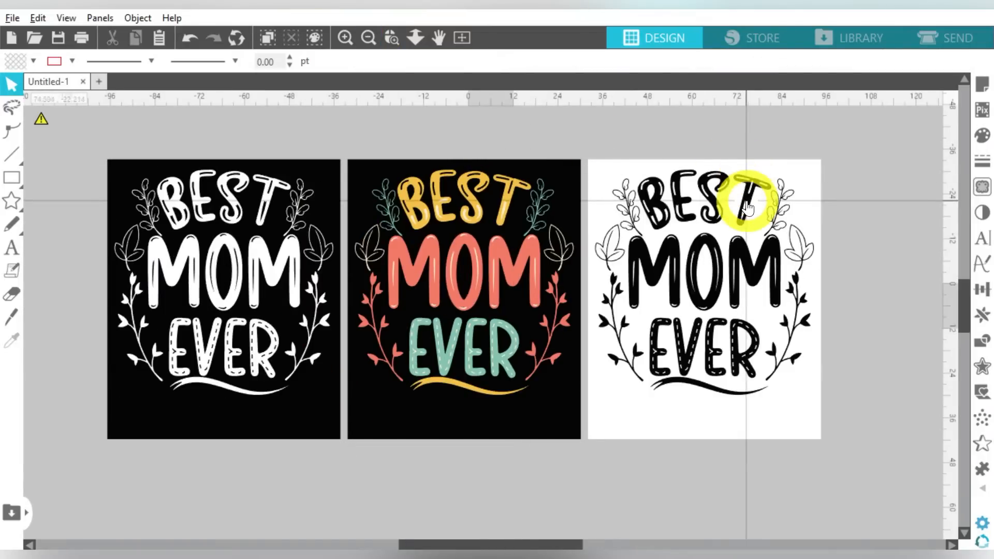
{"action": "left_click", "coordinate": [702, 285]}
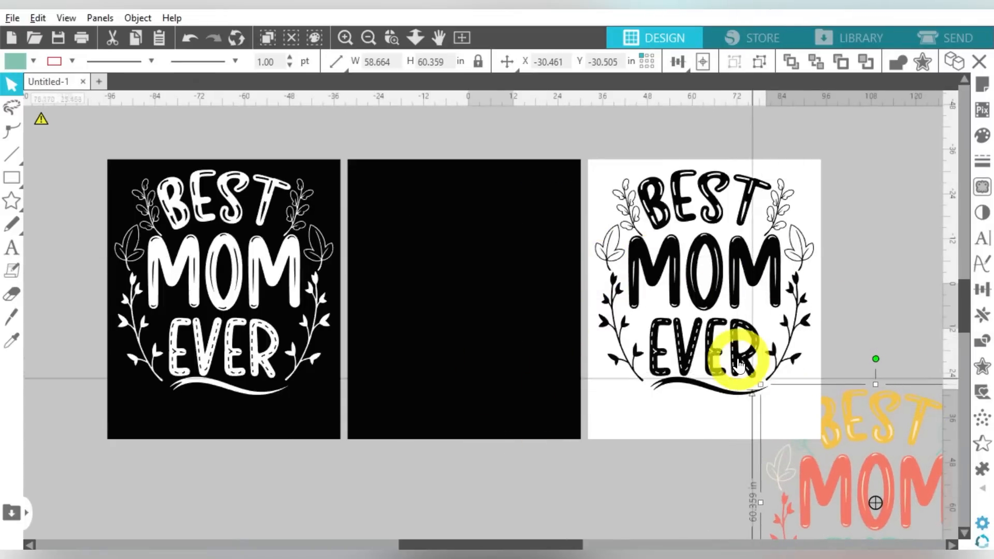
{"action": "left_click_drag", "start_coordinate": [735, 365], "coordinate": [714, 425]}
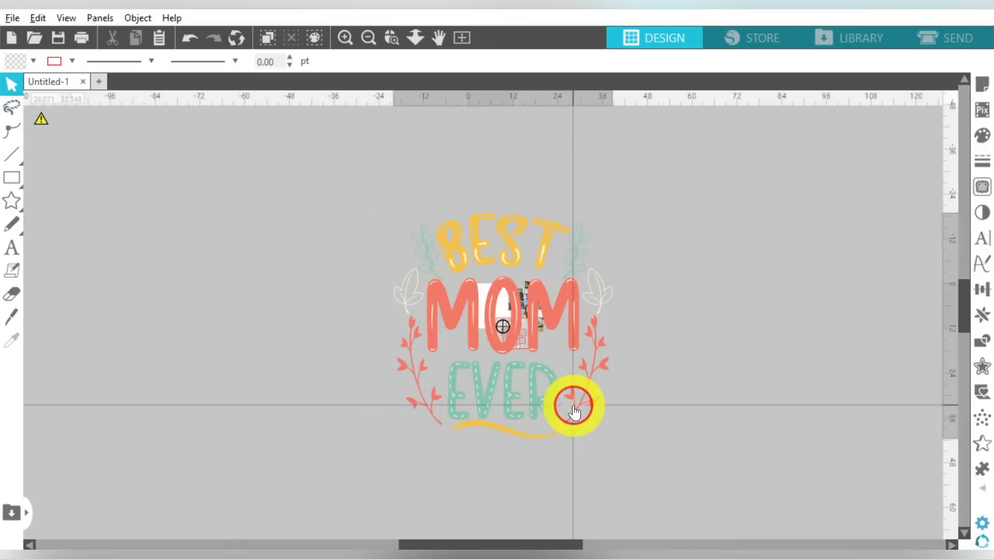
{"action": "left_click", "coordinate": [574, 406]}
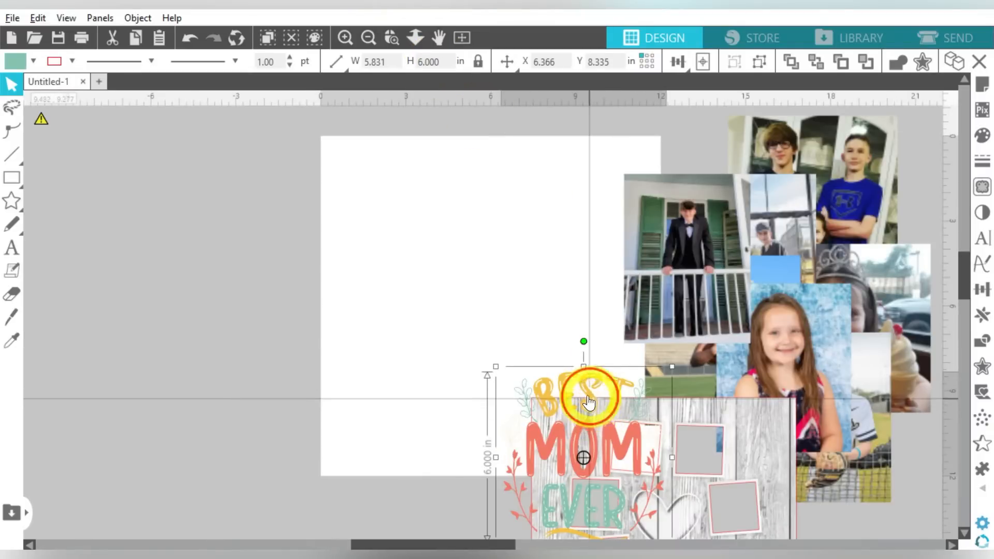
Step: Park the artwork left of the page and scale the wood frame background to fill the page
{"action": "left_click_drag", "start_coordinate": [583, 400], "coordinate": [231, 254]}
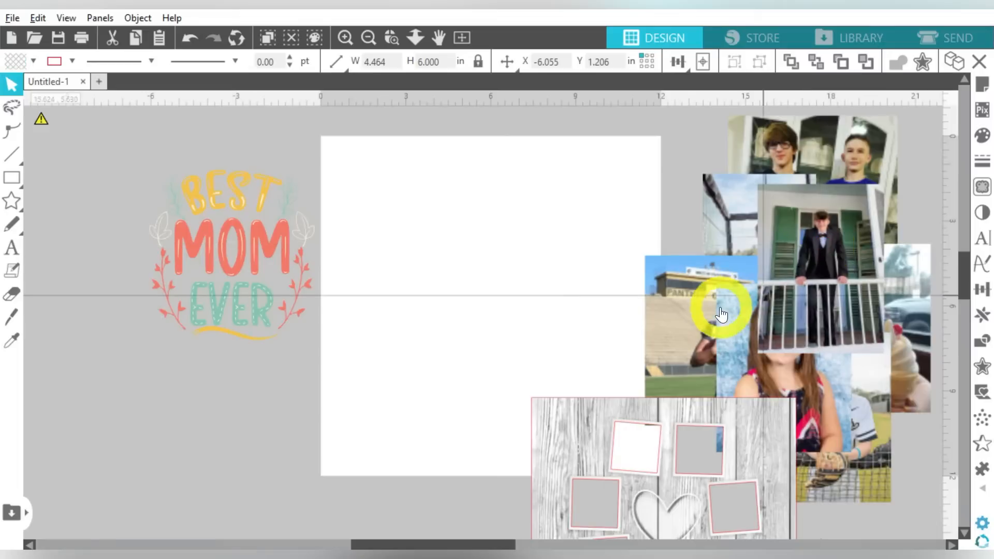
{"action": "left_click_drag", "start_coordinate": [722, 311], "coordinate": [738, 437]}
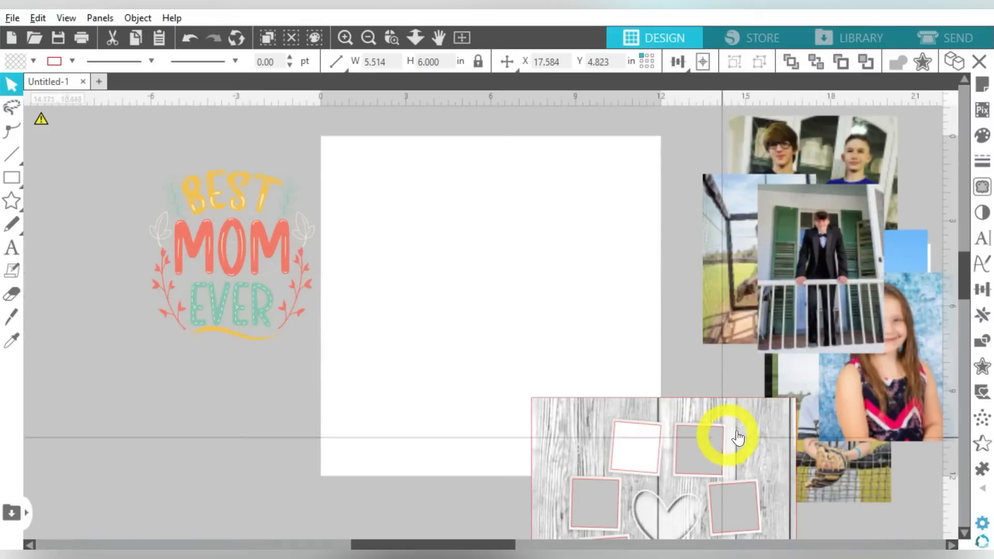
{"action": "left_click_drag", "start_coordinate": [735, 436], "coordinate": [666, 209]}
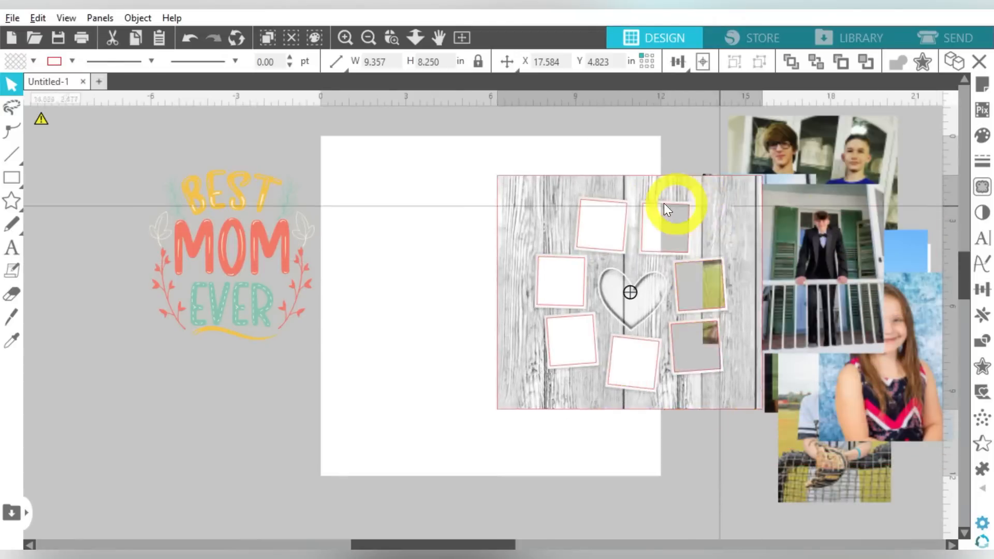
{"action": "left_click_drag", "start_coordinate": [630, 292], "coordinate": [491, 275]}
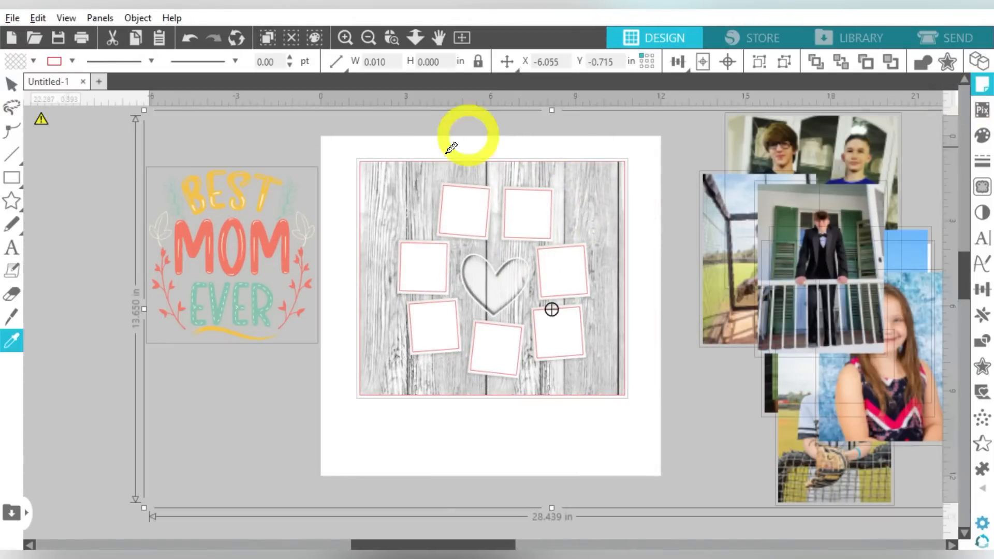
{"action": "left_click", "coordinate": [55, 61]}
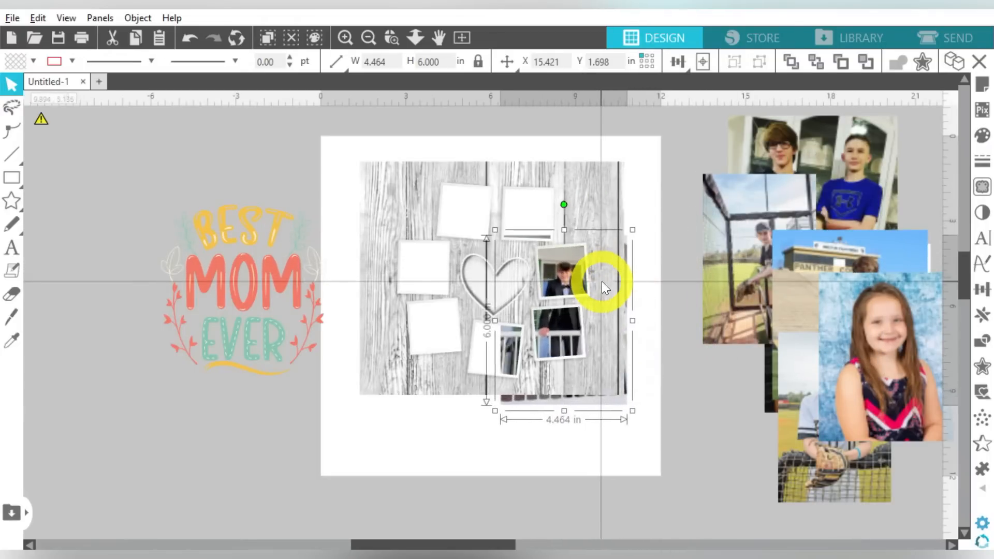
Step: Shrink the tuxedo and siblings photos into their frames, tilting the siblings photo to match
{"action": "left_click_drag", "start_coordinate": [603, 286], "coordinate": [589, 352]}
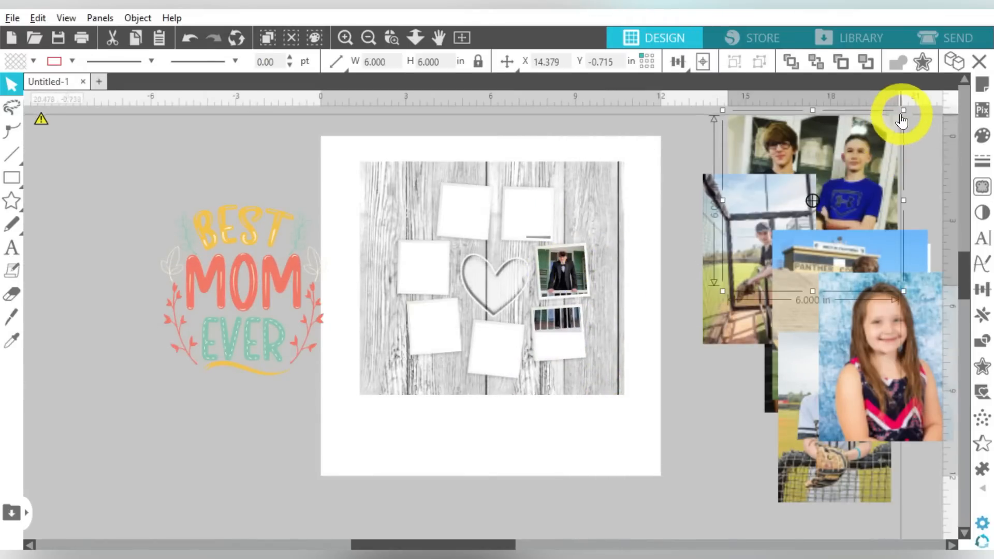
{"action": "left_click_drag", "start_coordinate": [900, 117], "coordinate": [599, 320]}
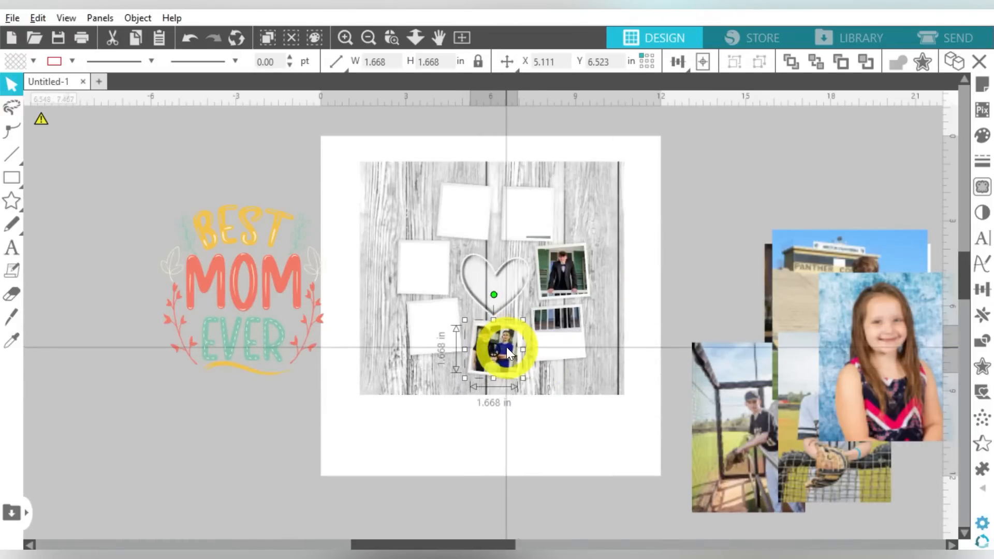
{"action": "left_click", "coordinate": [345, 37]}
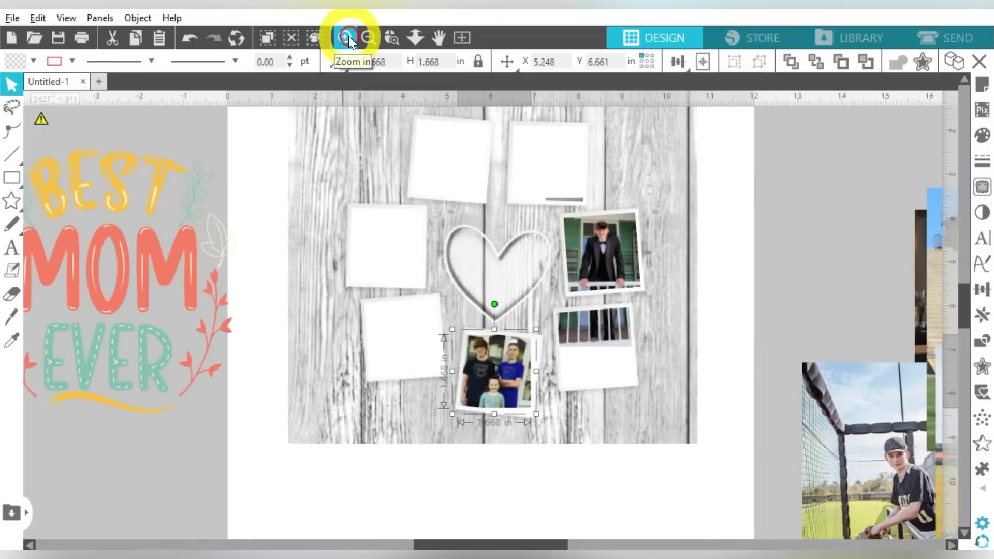
{"action": "left_click", "coordinate": [346, 37]}
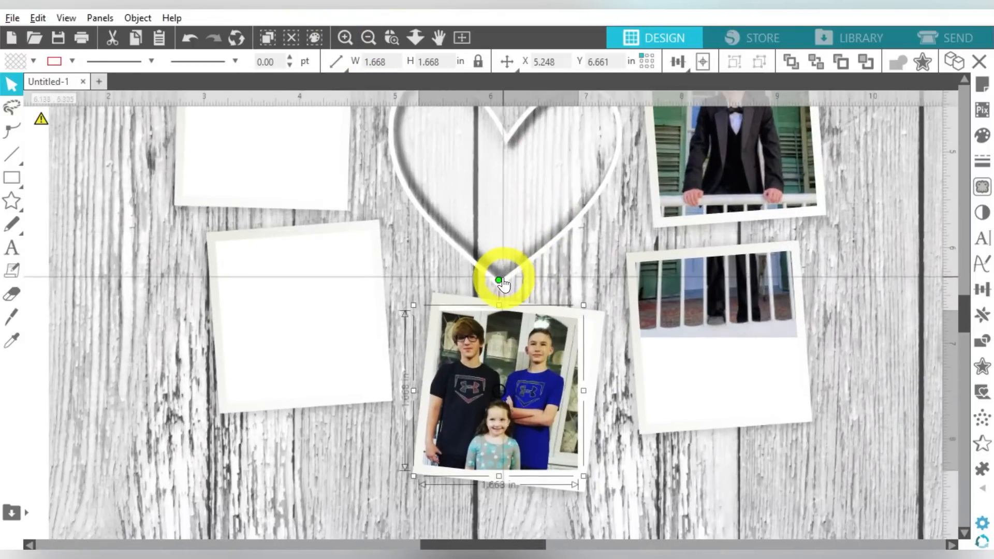
{"action": "left_click_drag", "start_coordinate": [499, 281], "coordinate": [589, 317]}
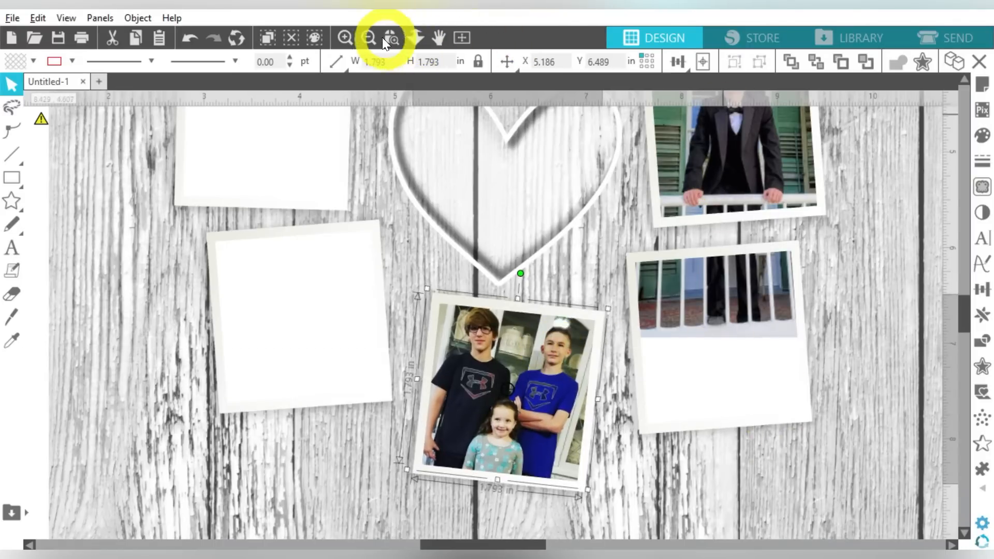
{"action": "left_click", "coordinate": [366, 37]}
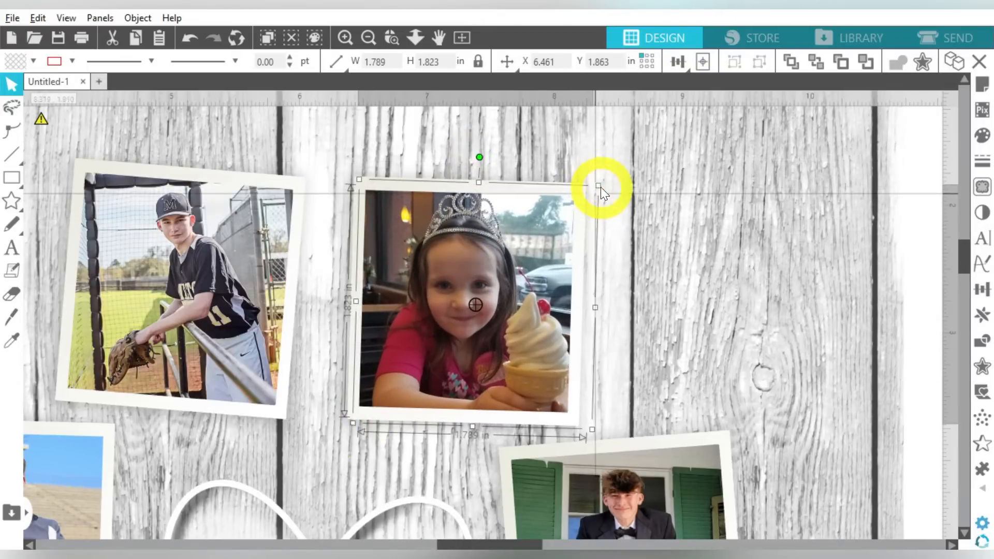
Step: Enlarge and nudge the Panthers baseball photo to fill its polaroid frame
{"action": "left_click", "coordinate": [368, 38]}
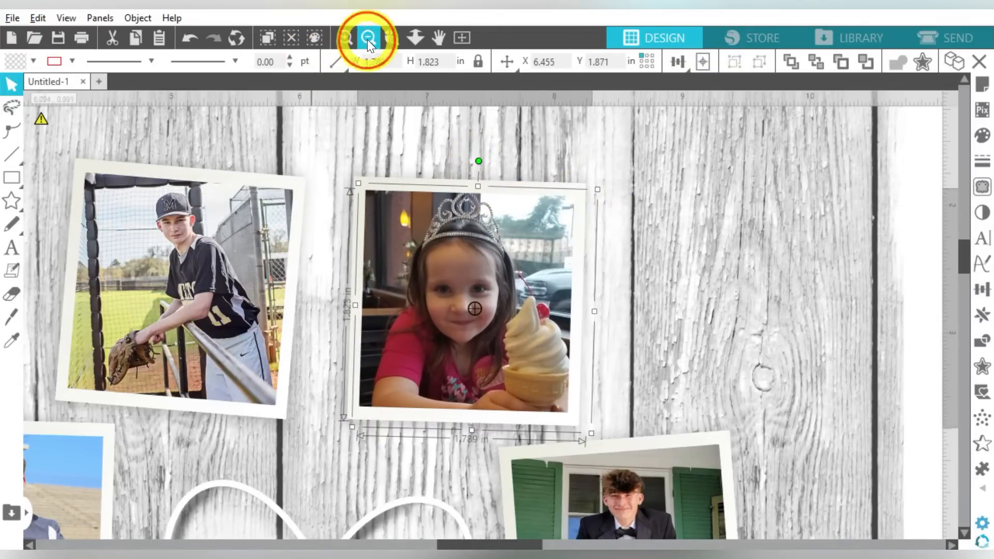
{"action": "left_click", "coordinate": [369, 39]}
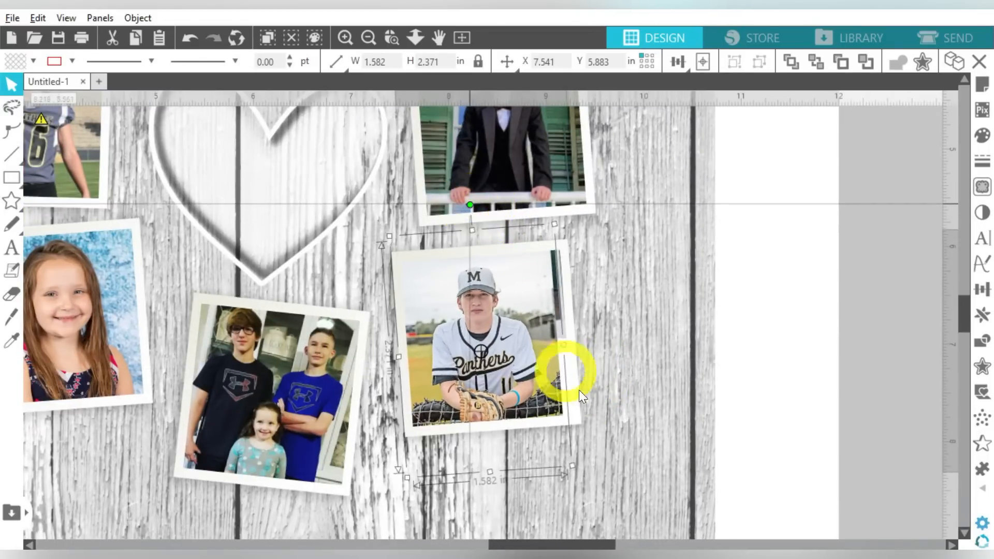
{"action": "left_click_drag", "start_coordinate": [581, 387], "coordinate": [506, 352]}
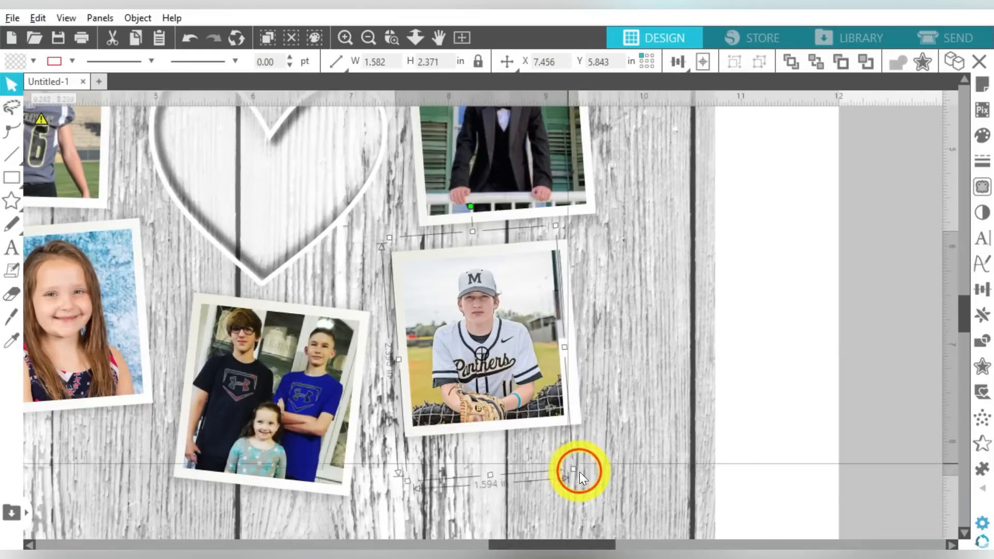
{"action": "left_click_drag", "start_coordinate": [574, 472], "coordinate": [495, 295]}
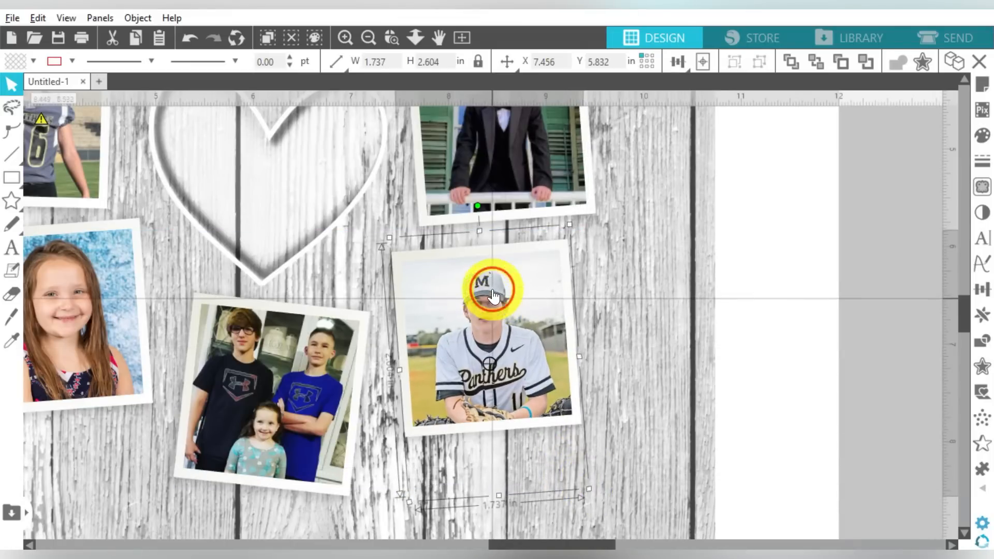
{"action": "left_click_drag", "start_coordinate": [495, 295], "coordinate": [490, 289]}
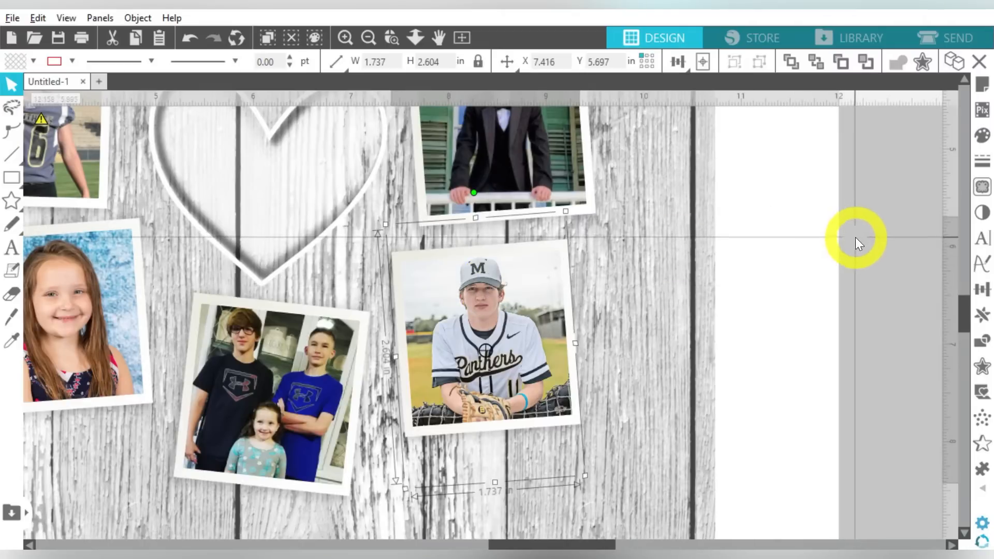
{"action": "left_click", "coordinate": [369, 37]}
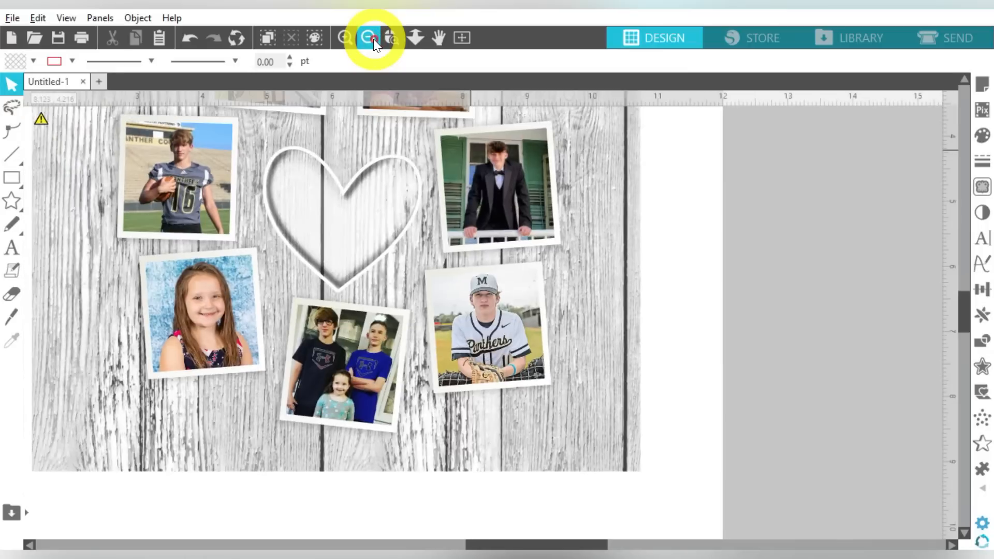
{"action": "left_click", "coordinate": [370, 38]}
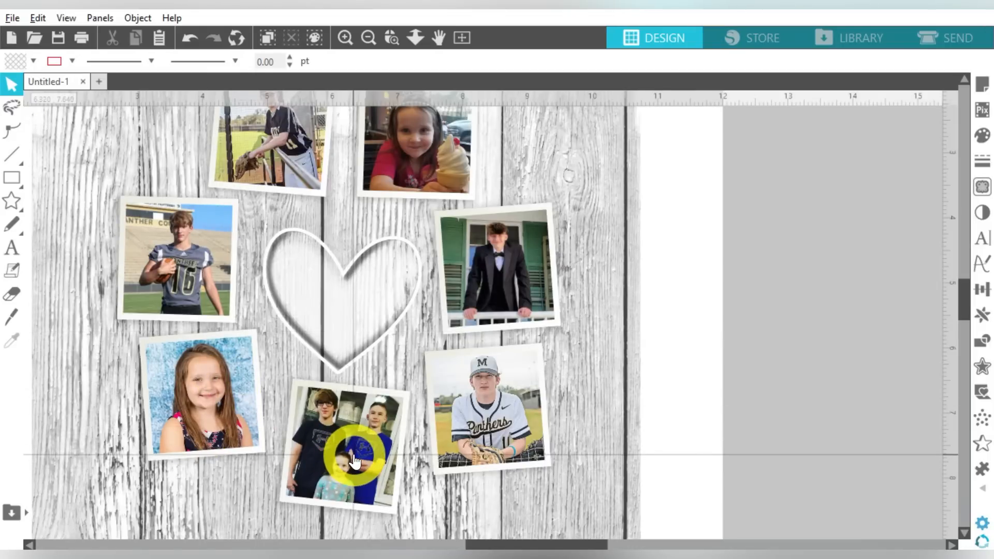
{"action": "mouse_move", "coordinate": [741, 359]}
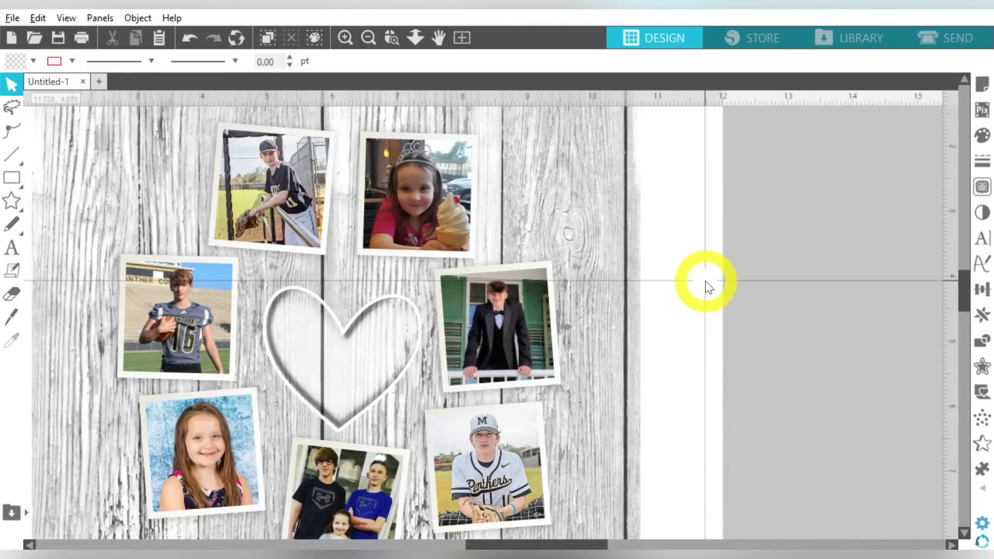
{"action": "left_click", "coordinate": [369, 37]}
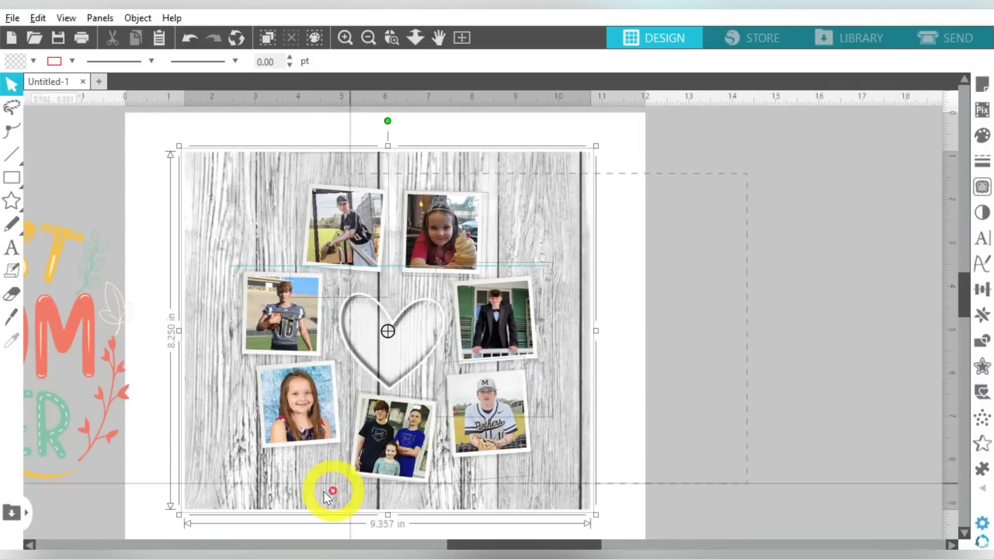
Step: Ungroup the layout and enlarge the Best Mom Ever design to fill the heart
{"action": "right_click", "coordinate": [331, 491]}
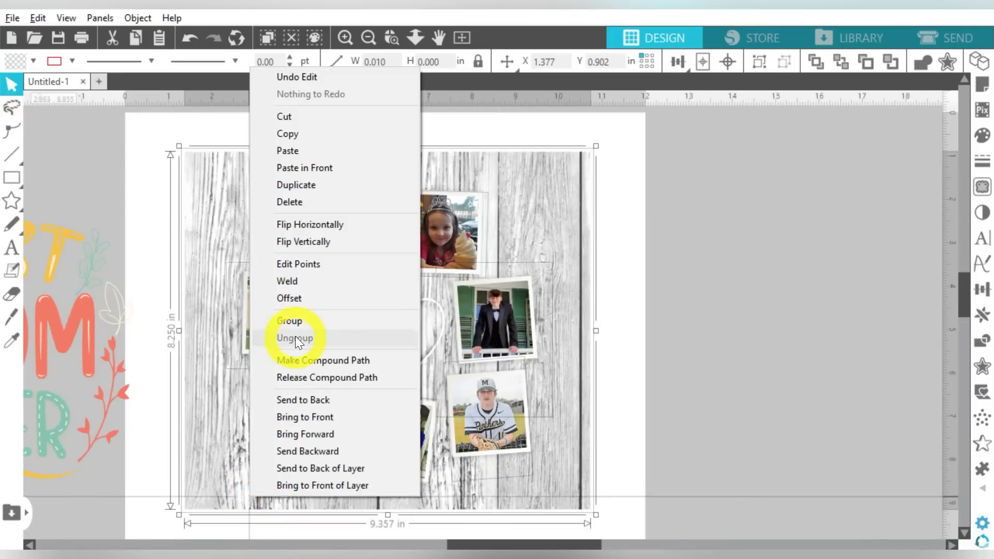
{"action": "left_click", "coordinate": [294, 337]}
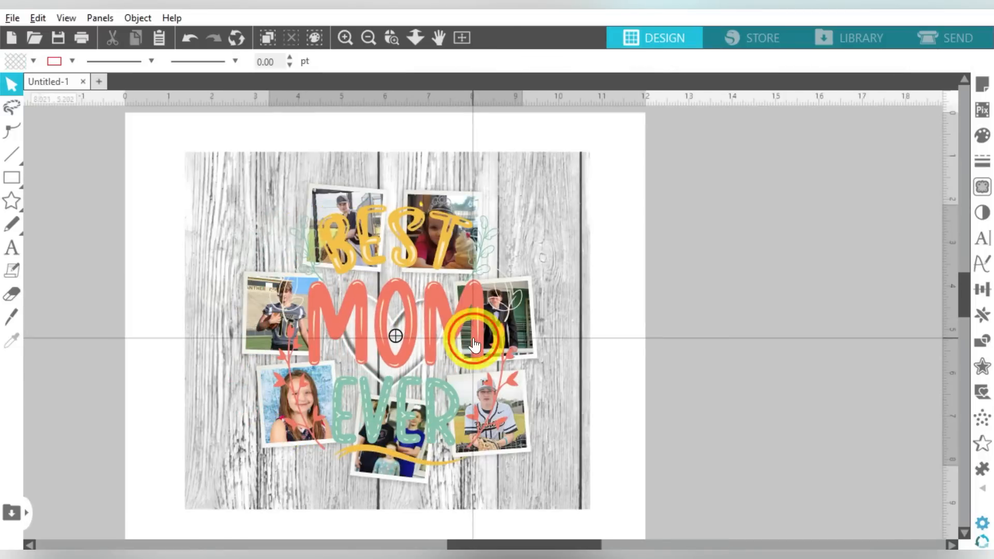
{"action": "left_click", "coordinate": [474, 344]}
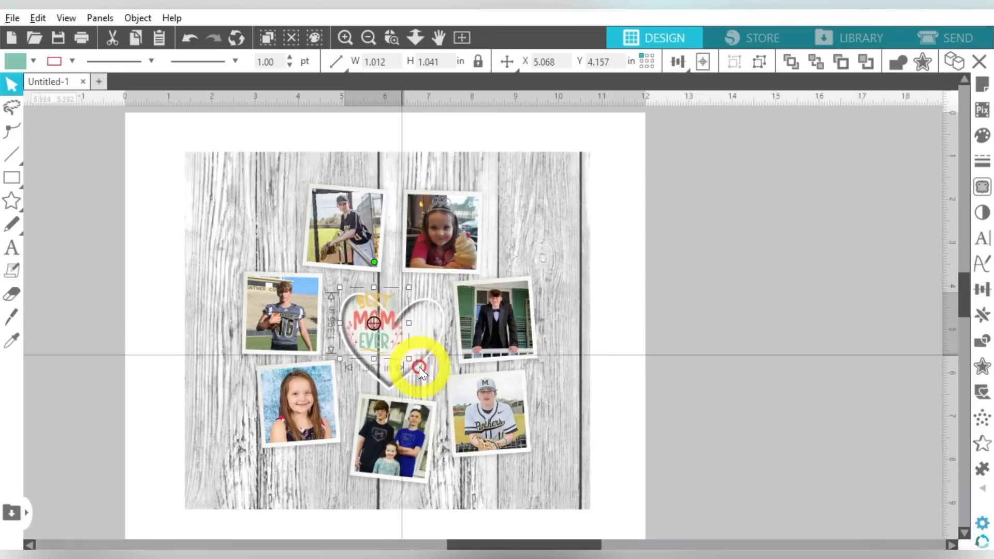
{"action": "left_click_drag", "start_coordinate": [419, 370], "coordinate": [456, 388]}
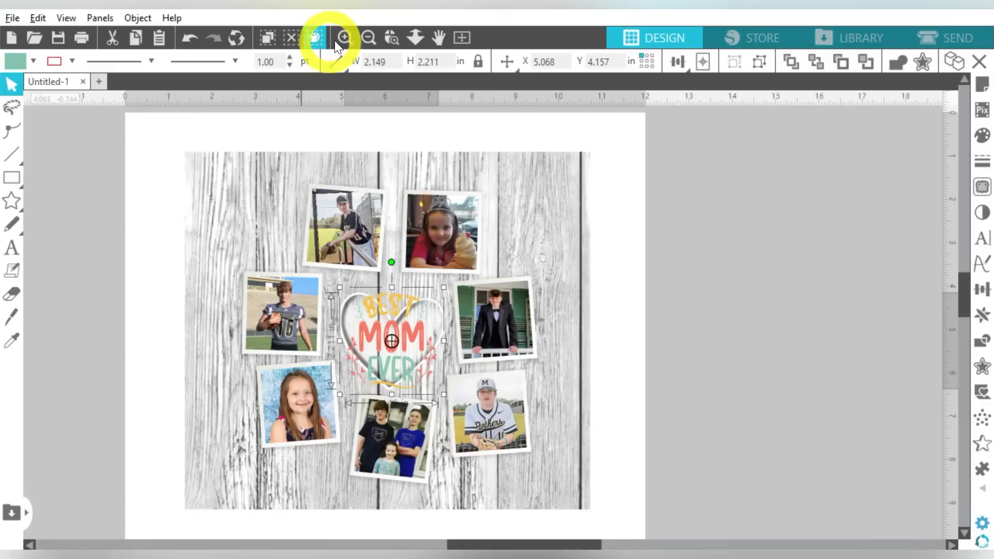
{"action": "left_click", "coordinate": [344, 38]}
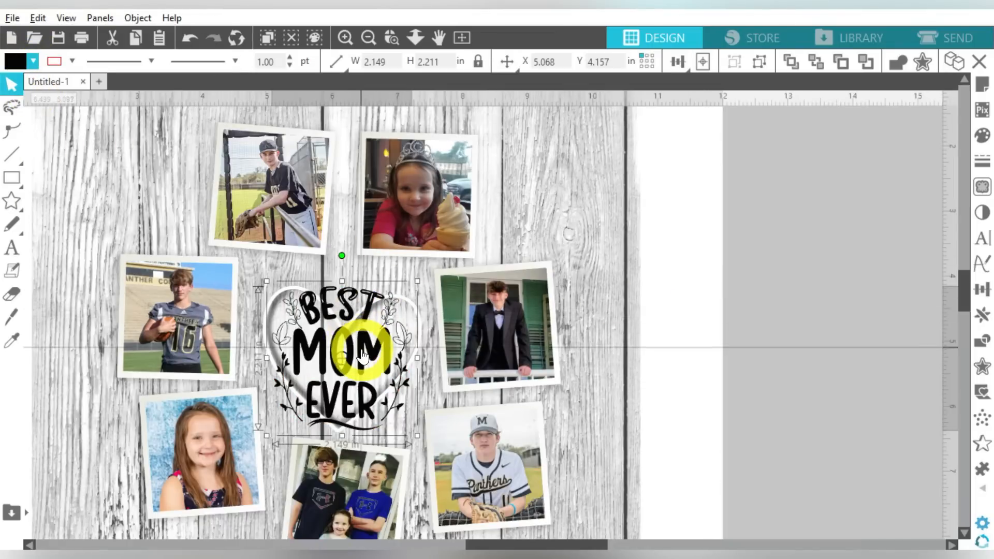
Step: Enlarge and centre the black Best Mom Ever design inside the heart, then deselect
{"action": "left_click_drag", "start_coordinate": [358, 355], "coordinate": [343, 345]}
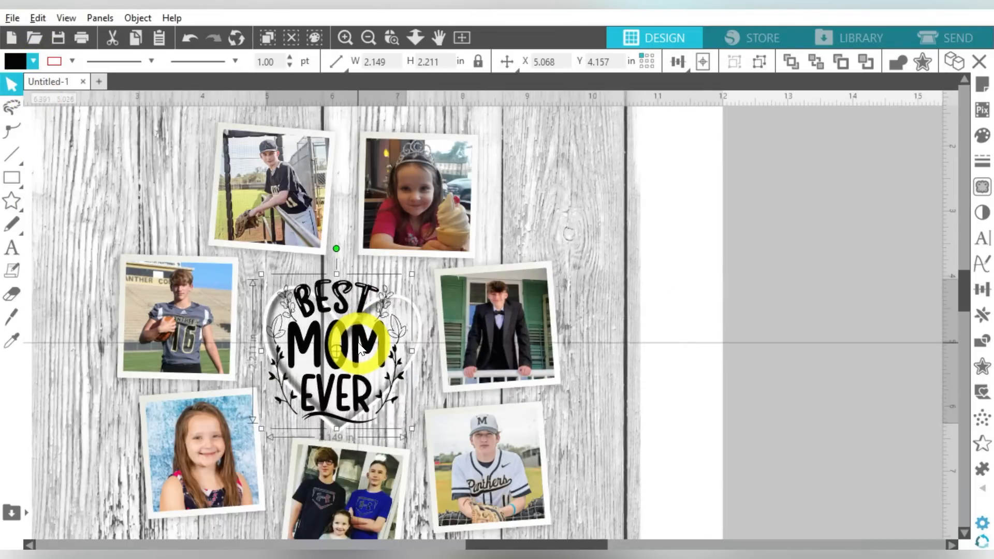
{"action": "left_click_drag", "start_coordinate": [413, 429], "coordinate": [423, 440]}
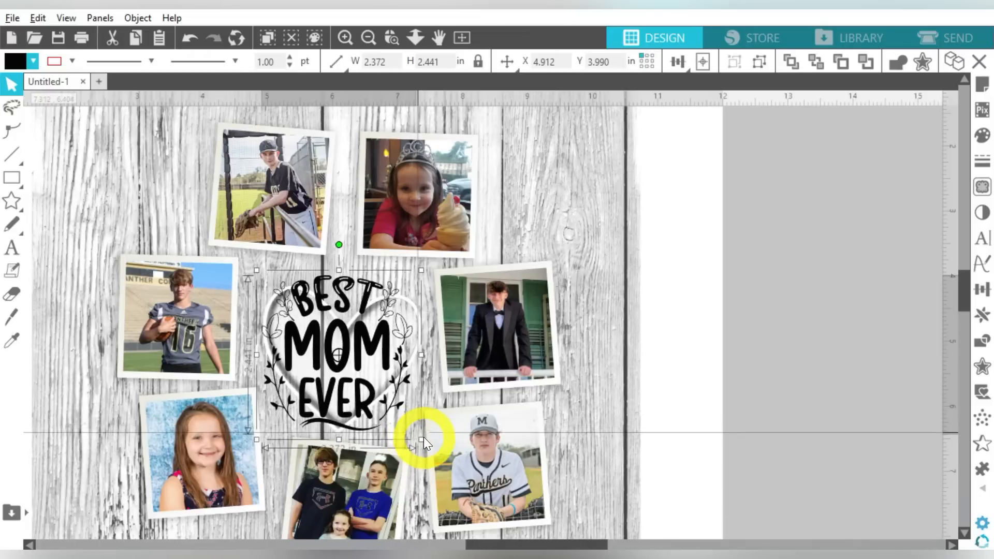
{"action": "left_click_drag", "start_coordinate": [423, 445], "coordinate": [418, 430]}
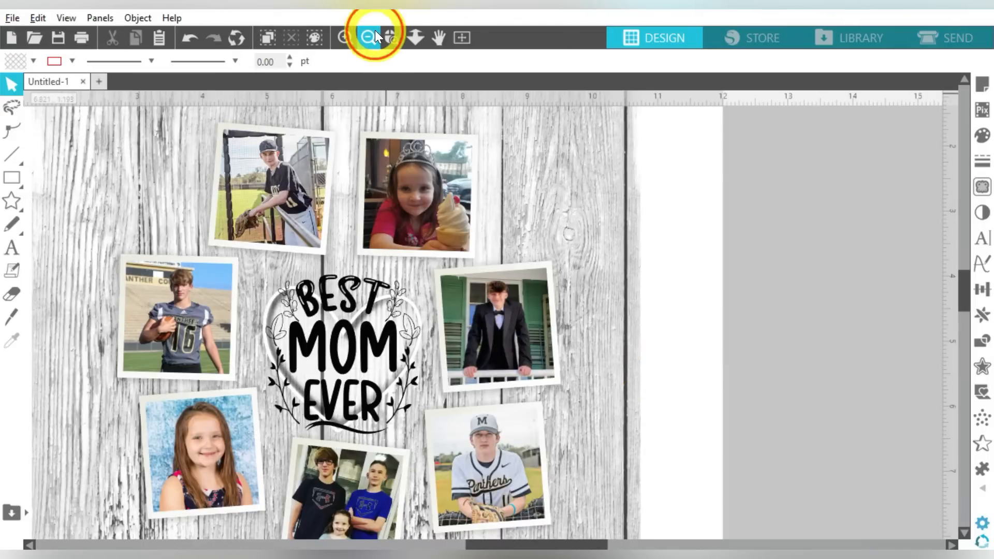
{"action": "left_click", "coordinate": [369, 37]}
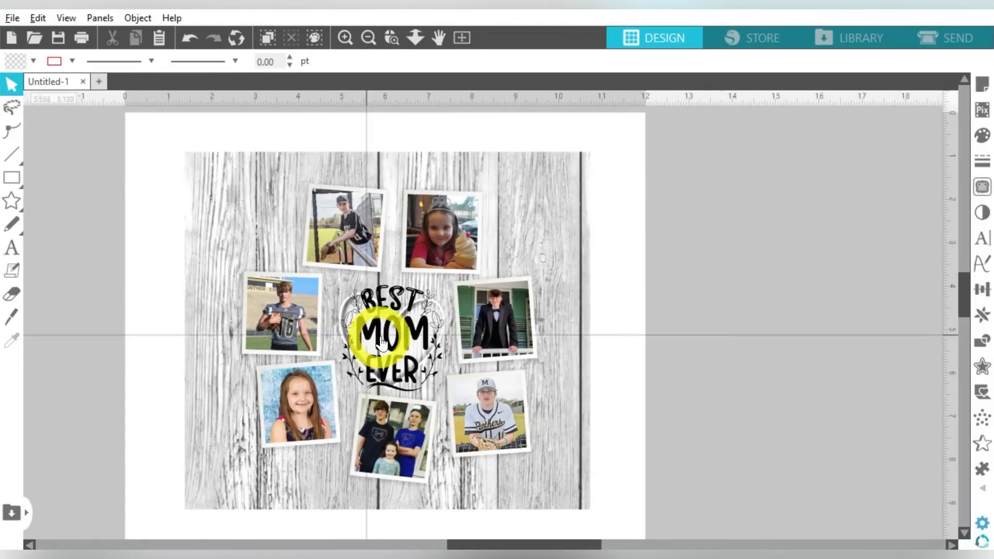
{"action": "left_click", "coordinate": [390, 335]}
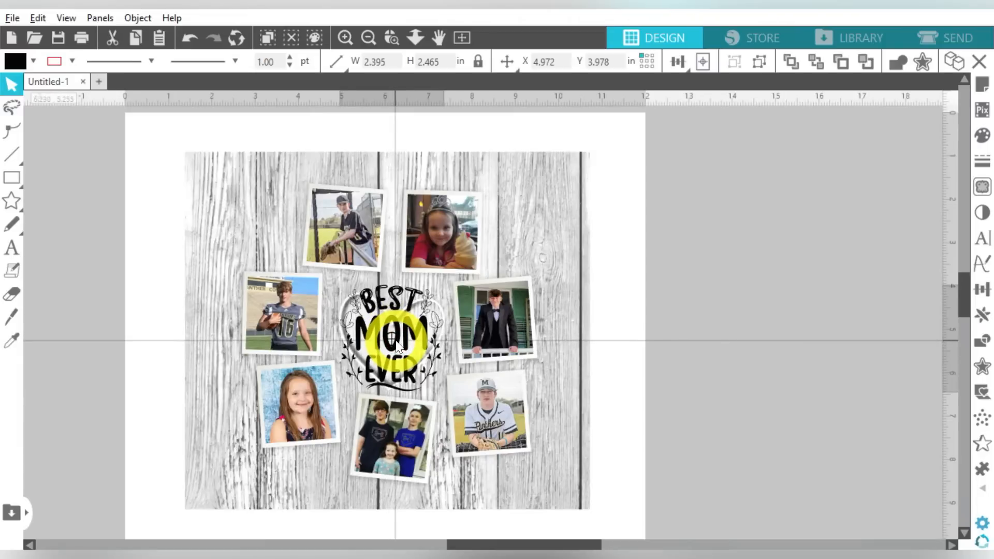
{"action": "left_click", "coordinate": [392, 340]}
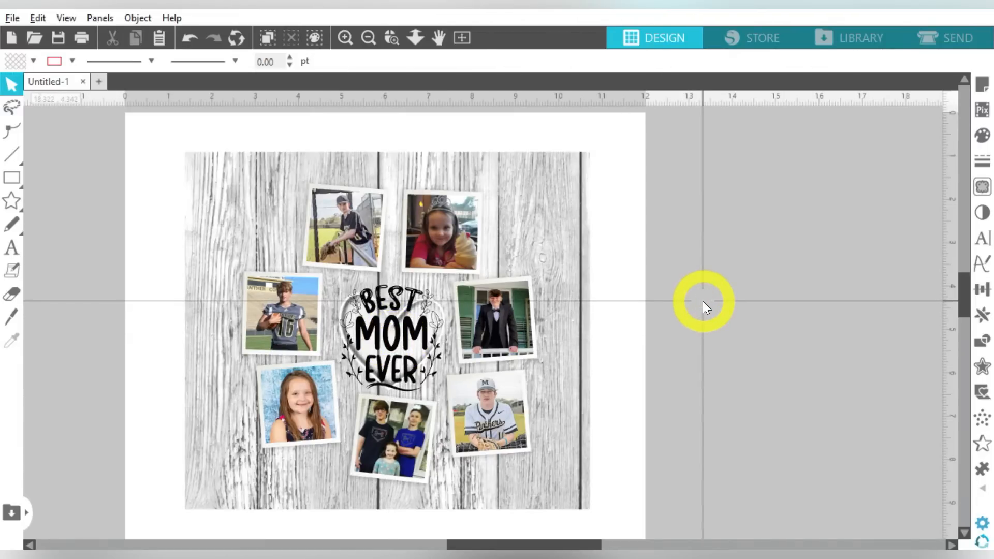
{"action": "mouse_move", "coordinate": [815, 12]}
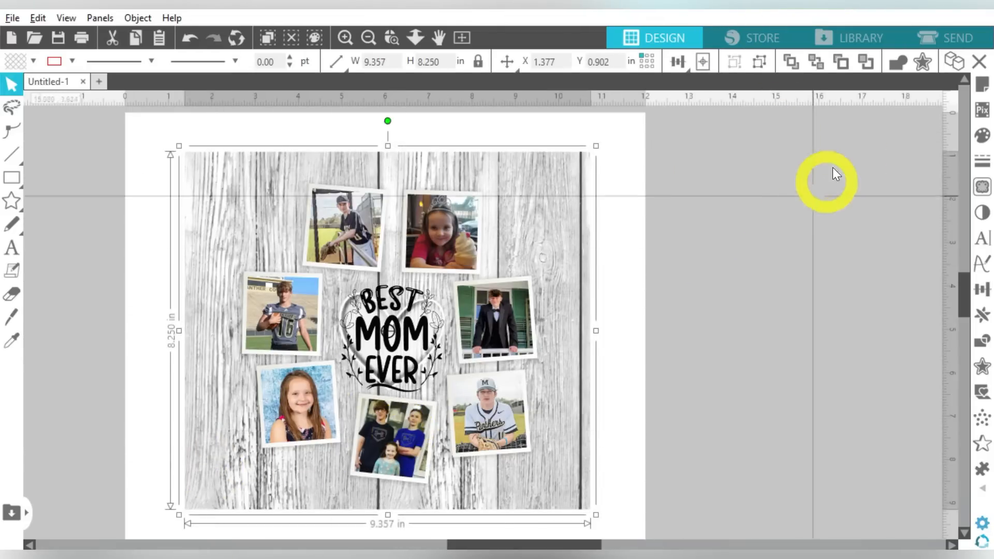
Step: Switch the page to landscape orientation in Page Setup
{"action": "left_click", "coordinate": [982, 87]}
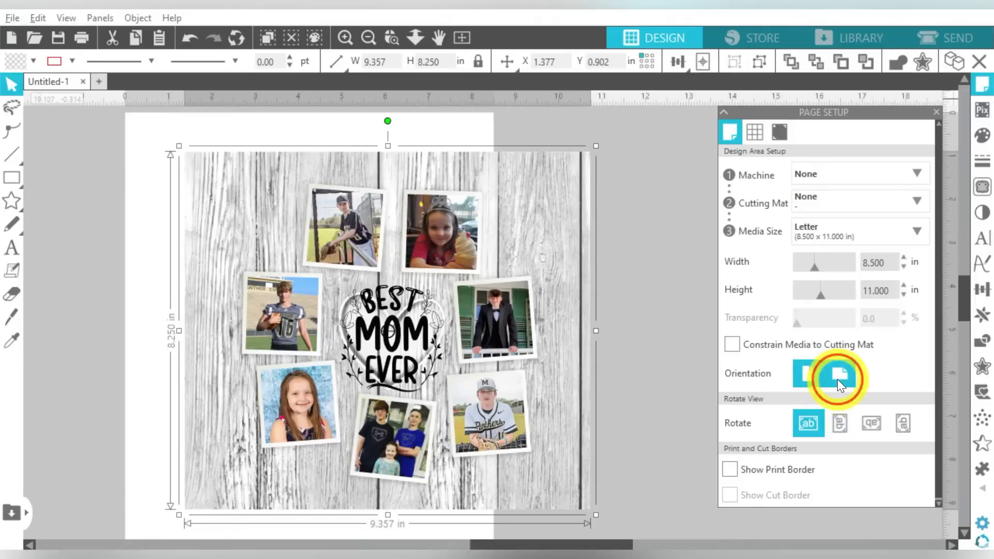
{"action": "left_click", "coordinate": [840, 373]}
{"action": "type", "text": "8.200"}
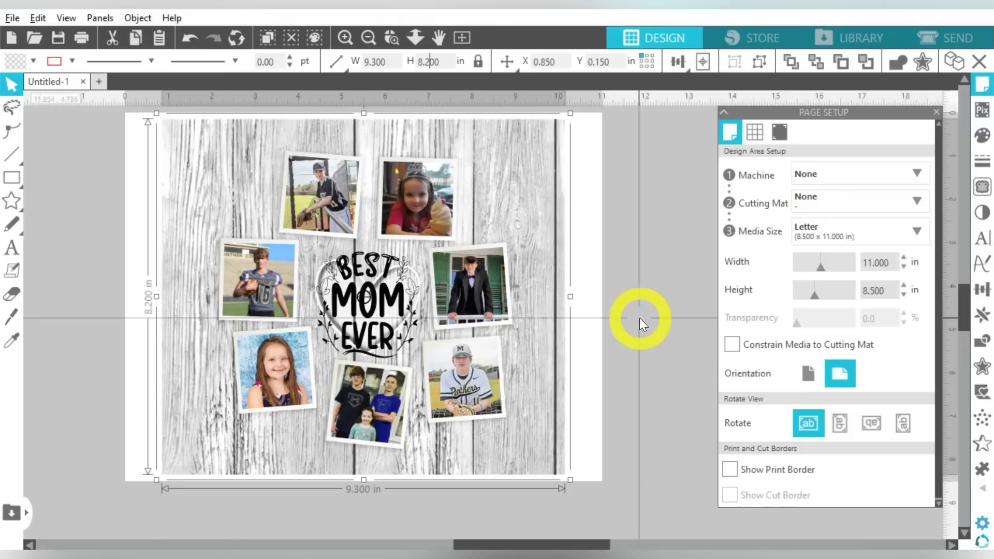
{"action": "mouse_move", "coordinate": [431, 266]}
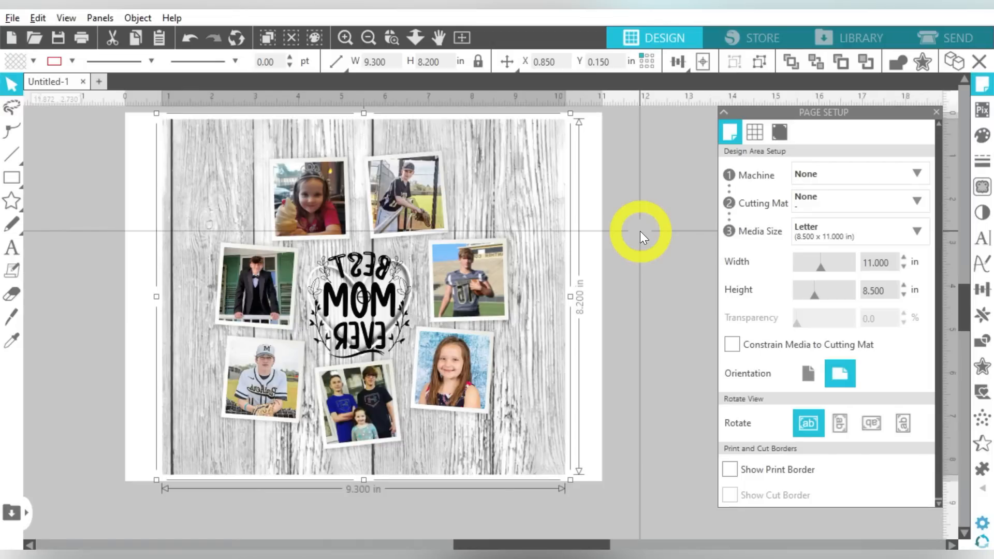
{"action": "mouse_move", "coordinate": [767, 394]}
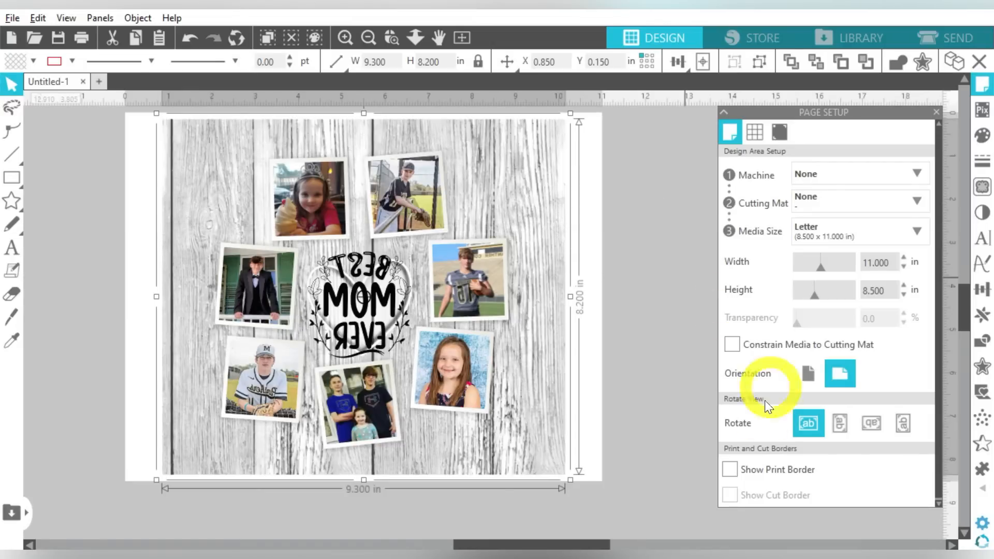
Step: Enable Show Print Border and bring up the print preview
{"action": "left_click", "coordinate": [730, 469]}
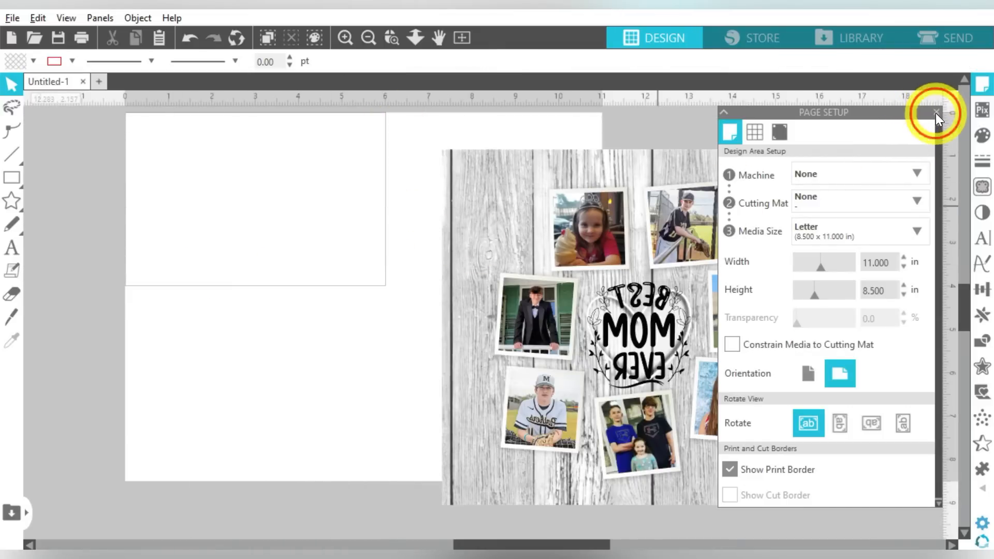
{"action": "left_click", "coordinate": [936, 111]}
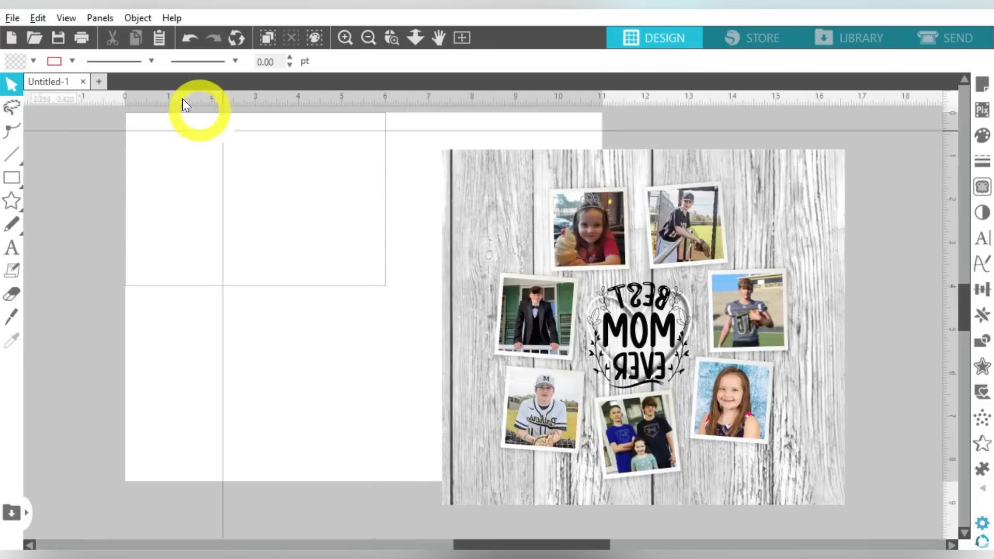
{"action": "left_click", "coordinate": [11, 17]}
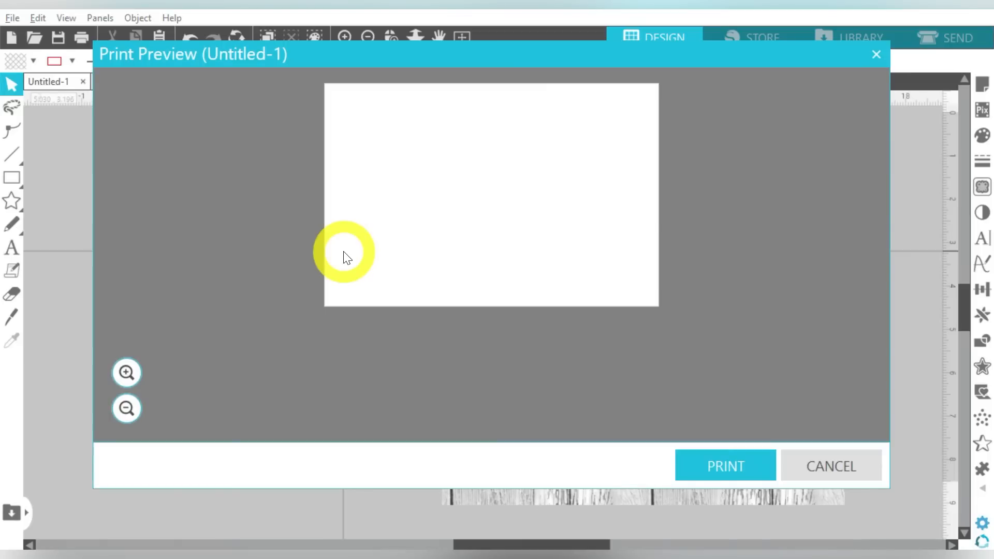
Step: Cancel the empty-page print job and send the mirrored photo collage to the printer instead
{"action": "left_click", "coordinate": [725, 465]}
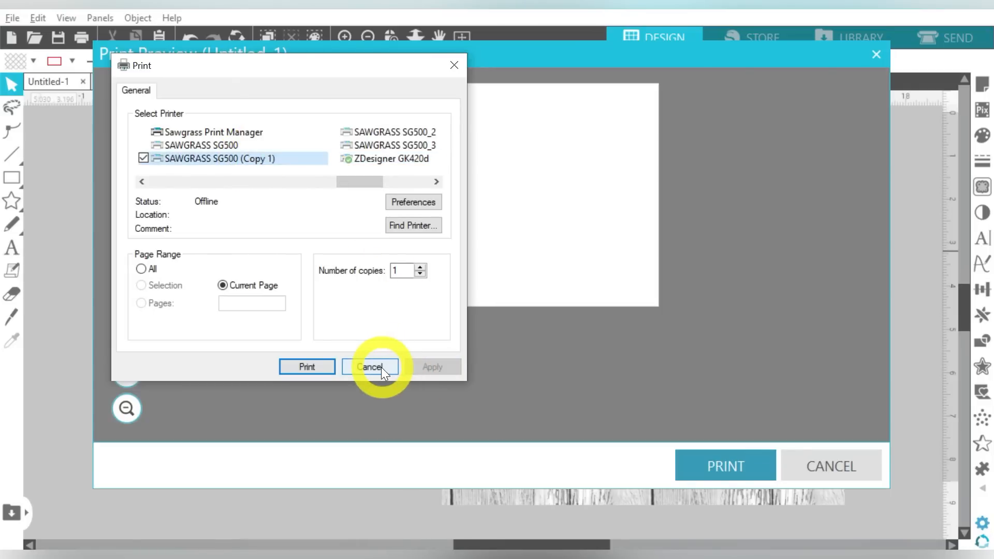
{"action": "left_click", "coordinate": [371, 366]}
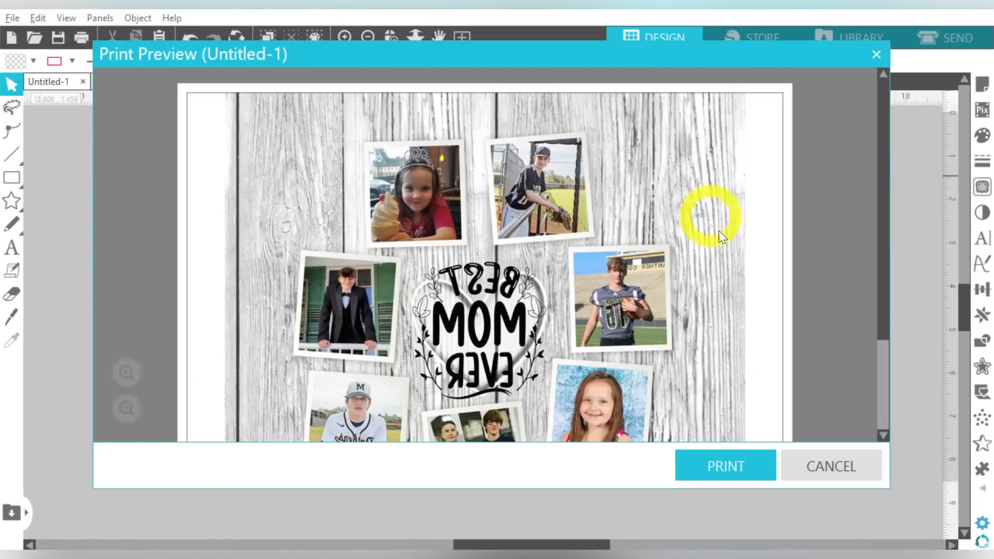
{"action": "left_click", "coordinate": [725, 465]}
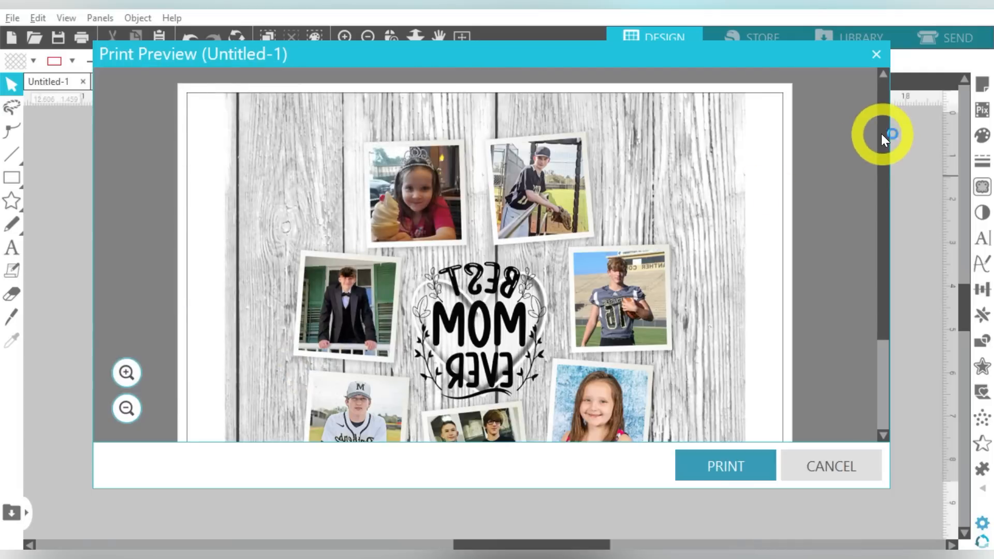
{"action": "left_click", "coordinate": [724, 466]}
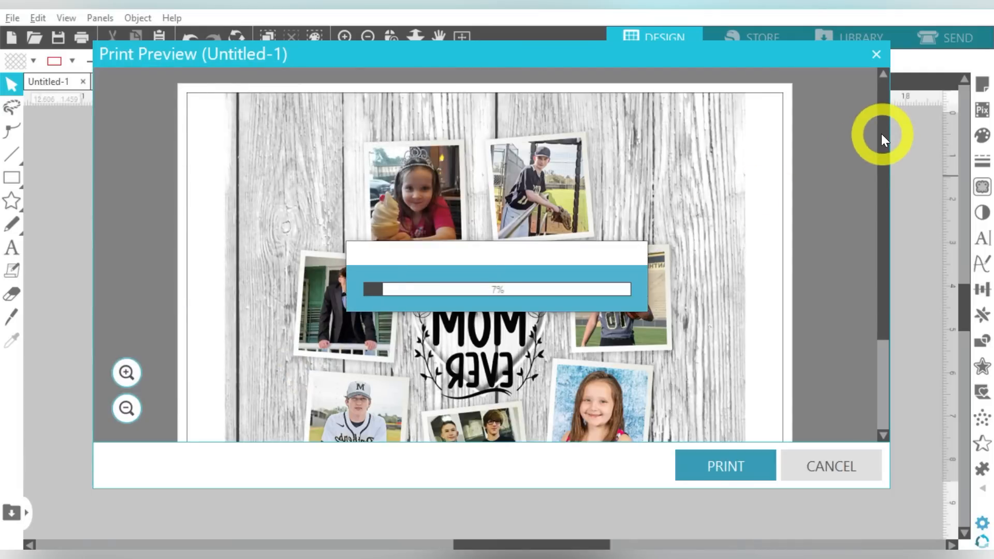